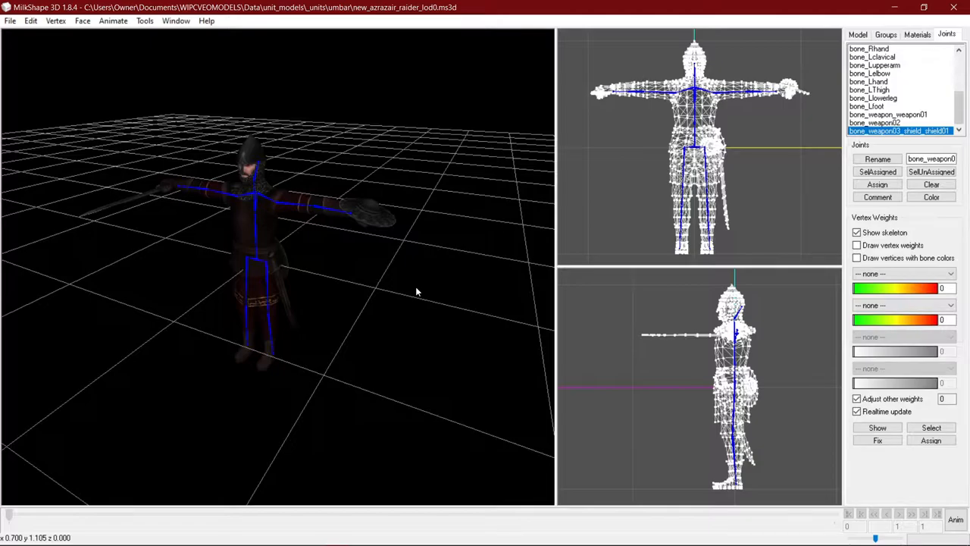
{"action": "mouse_move", "coordinate": [251, 306]}
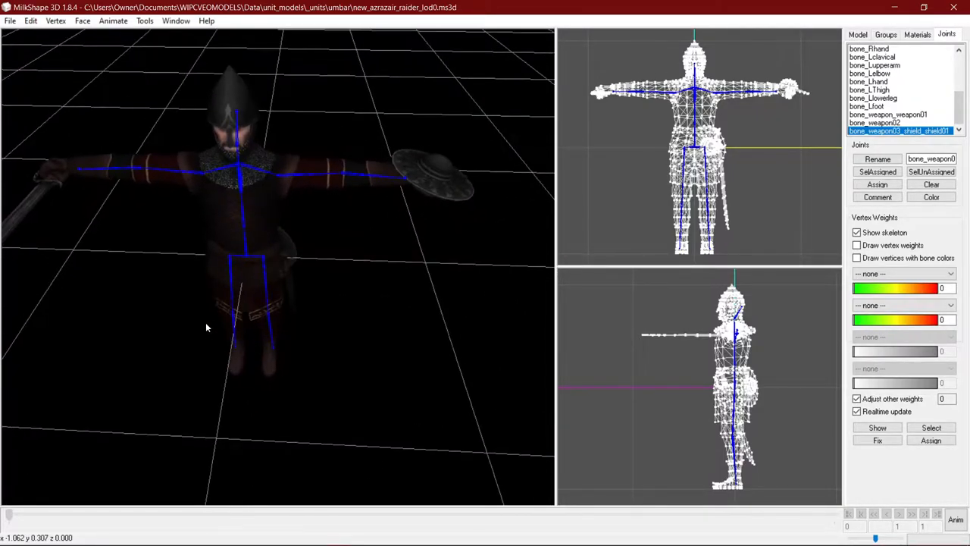
{"action": "mouse_move", "coordinate": [213, 329]}
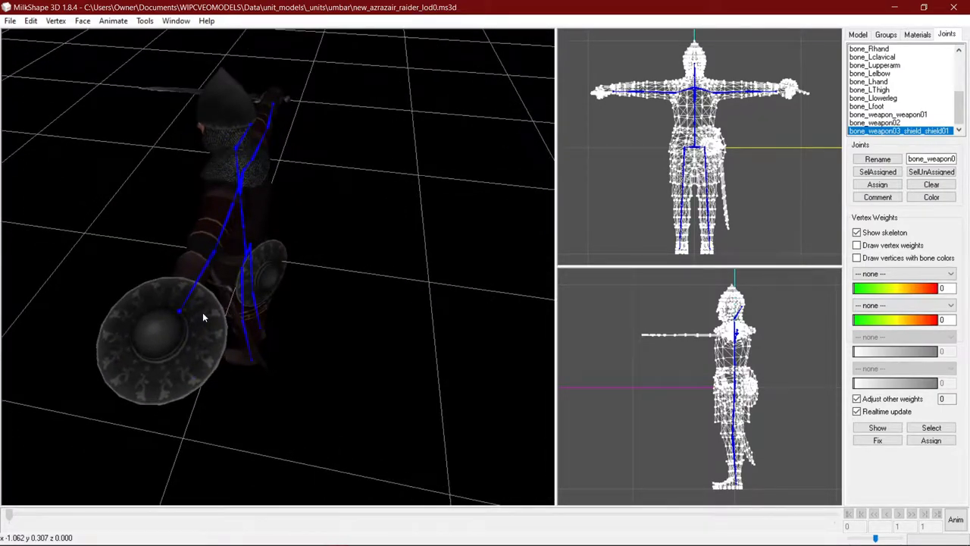
{"action": "mouse_move", "coordinate": [188, 337]}
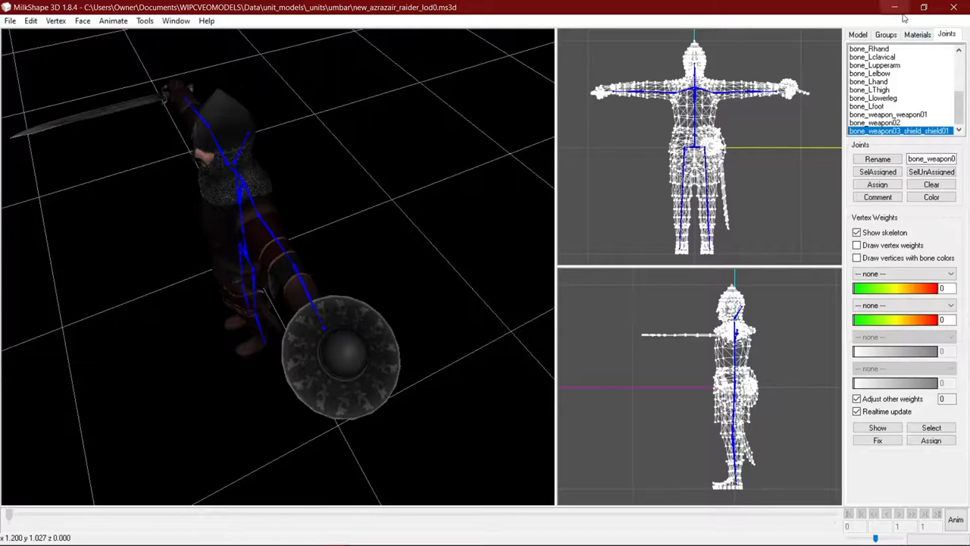
{"action": "mouse_move", "coordinate": [902, 9]}
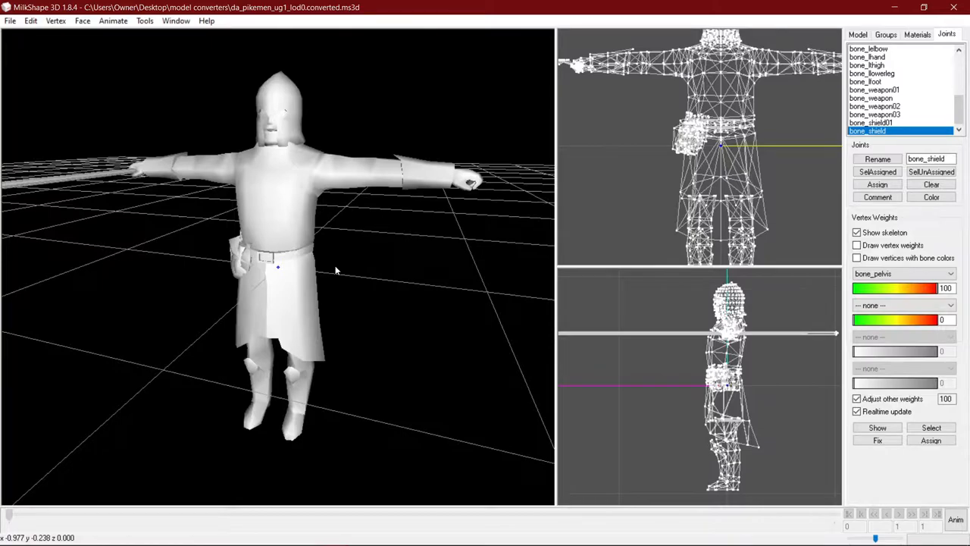
{"action": "mouse_move", "coordinate": [400, 277]}
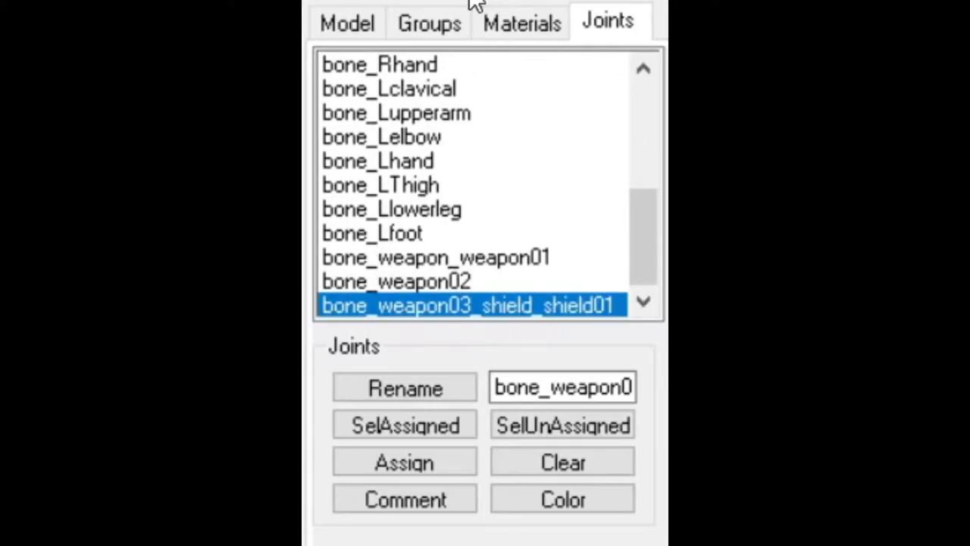
{"action": "mouse_move", "coordinate": [470, 315]}
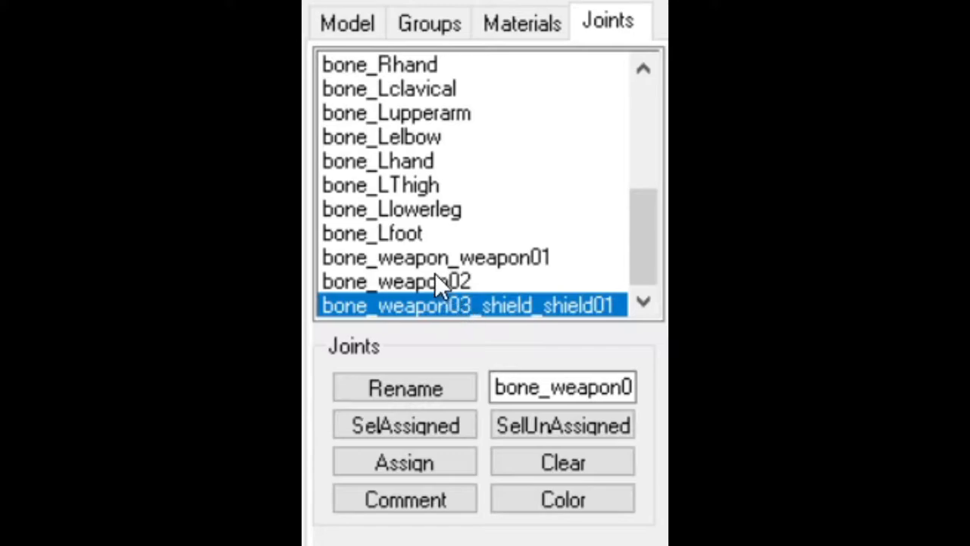
{"action": "mouse_move", "coordinate": [421, 287]}
{"action": "type", "text": "lfoot"}
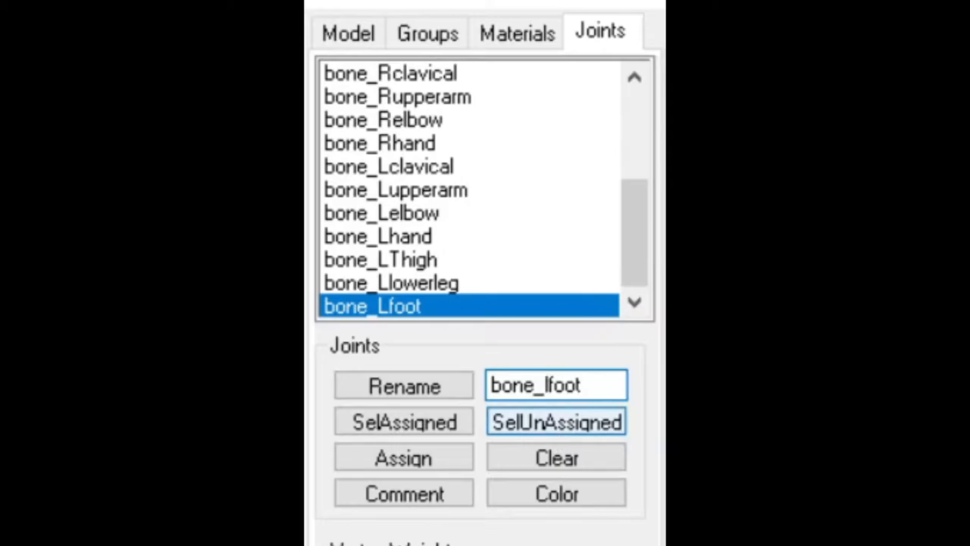
Rename the left foot, left thigh and right hand joints to lowercase, e.g. bone_lfoot
{"action": "left_click", "coordinate": [390, 282]}
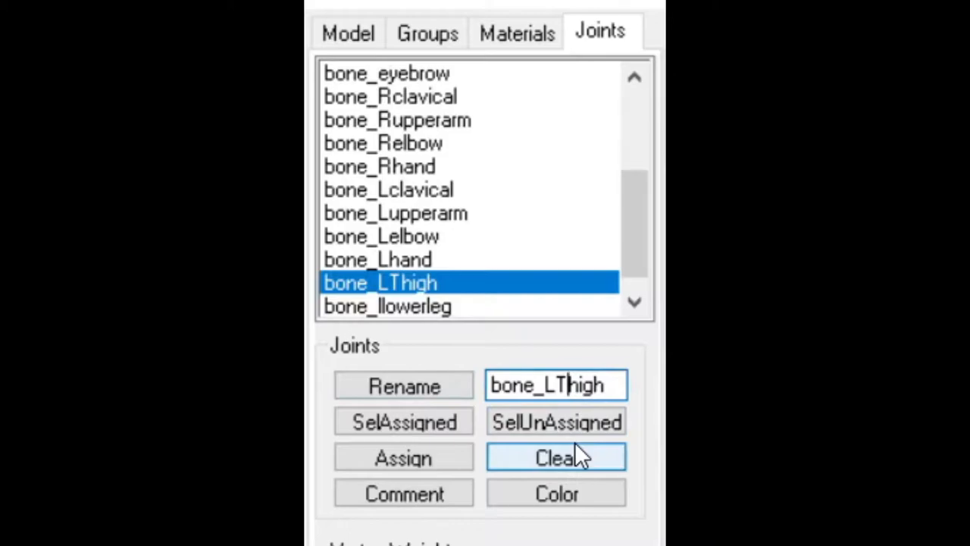
{"action": "left_click", "coordinate": [377, 282]}
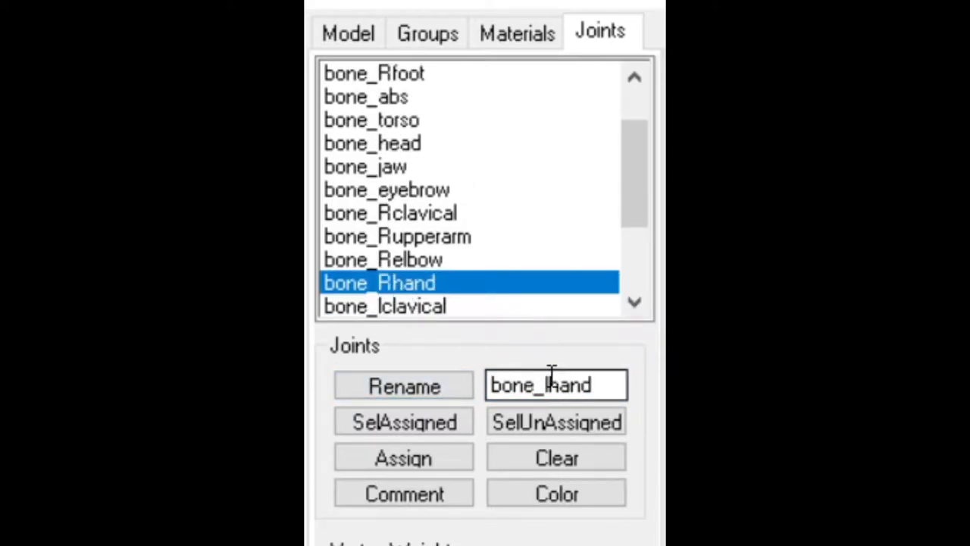
{"action": "left_click", "coordinate": [403, 385]}
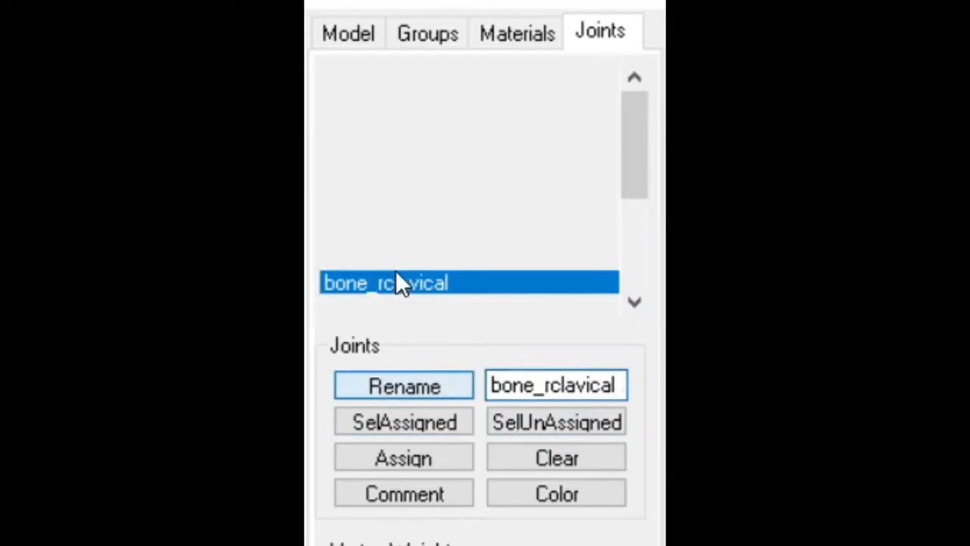
{"action": "left_click", "coordinate": [393, 120]}
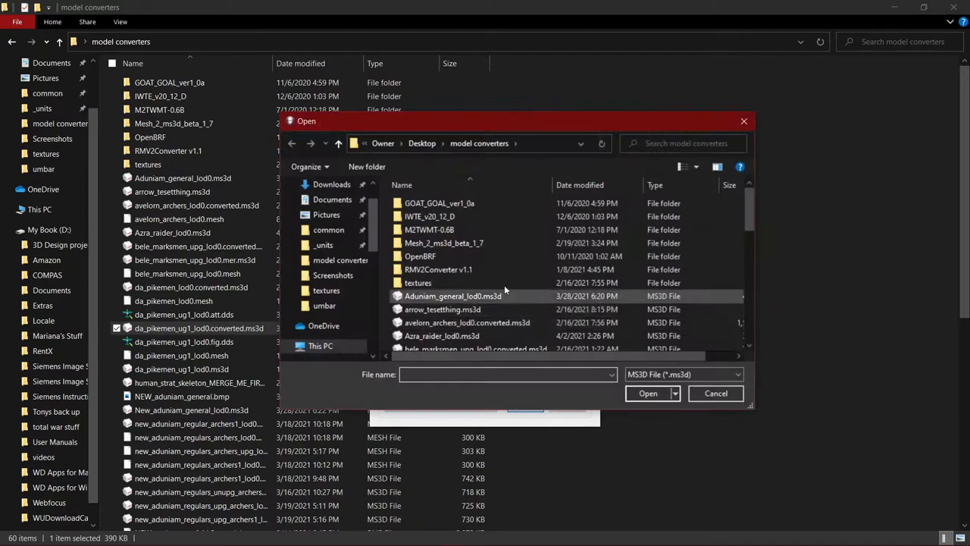
Merge Azra_raider_lod0.ms3d onto da_pikemen_ug1_lod0.converted.ms3d and confirm the success message
{"action": "scroll", "scroll_direction": "down", "scroll_amount": 3}
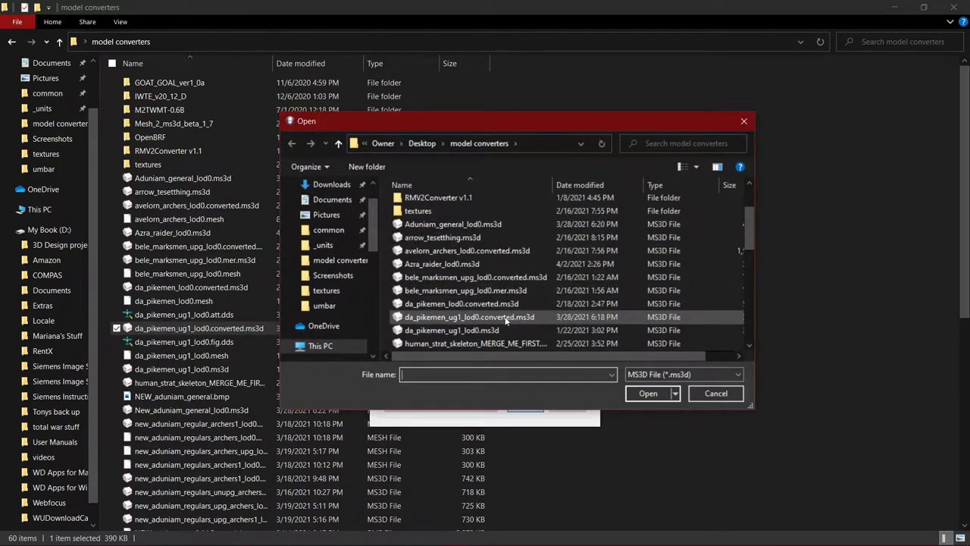
{"action": "left_click", "coordinate": [469, 317]}
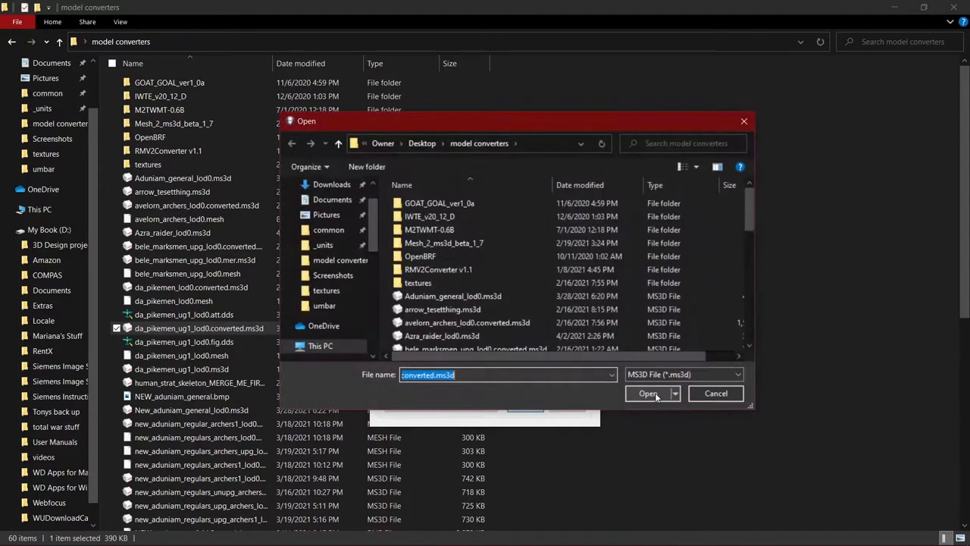
{"action": "left_click", "coordinate": [442, 303]}
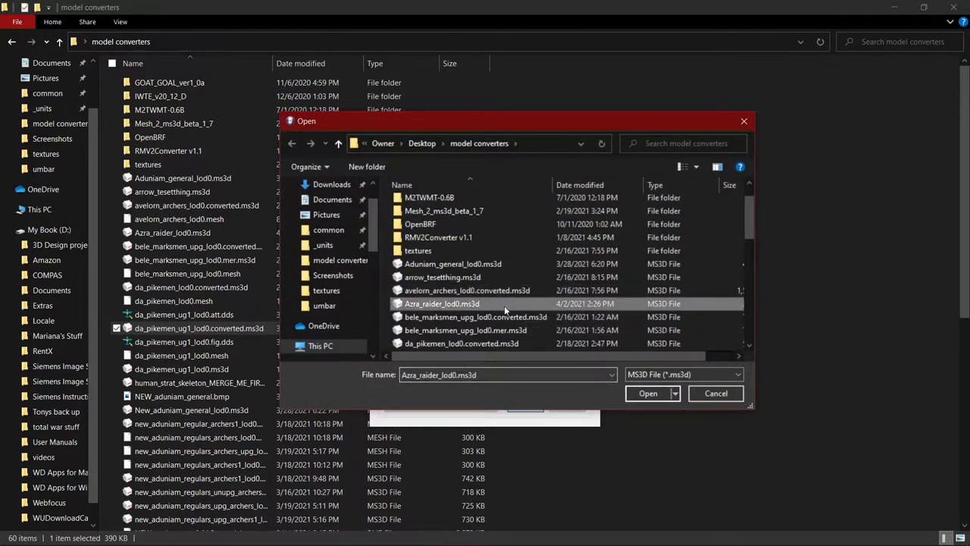
{"action": "left_click", "coordinate": [648, 392]}
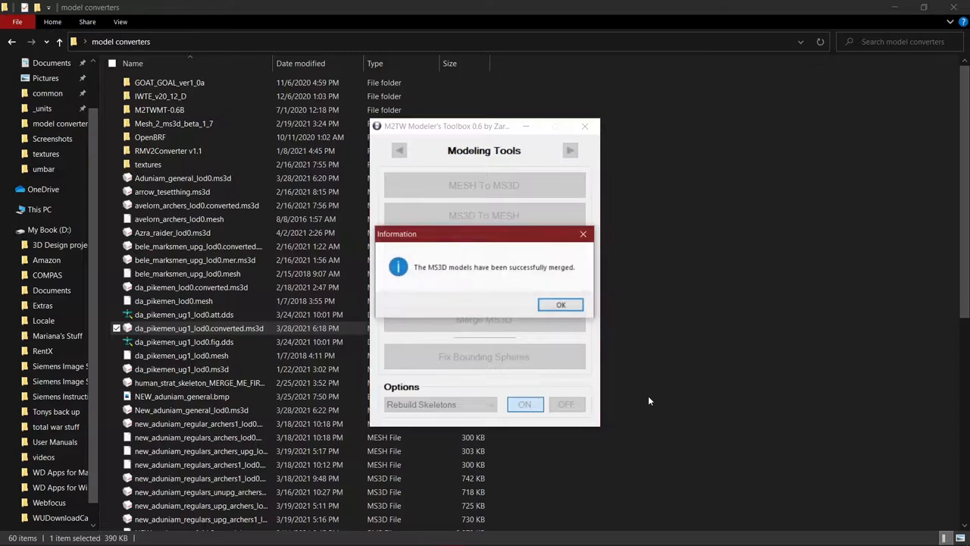
{"action": "left_click", "coordinate": [561, 304]}
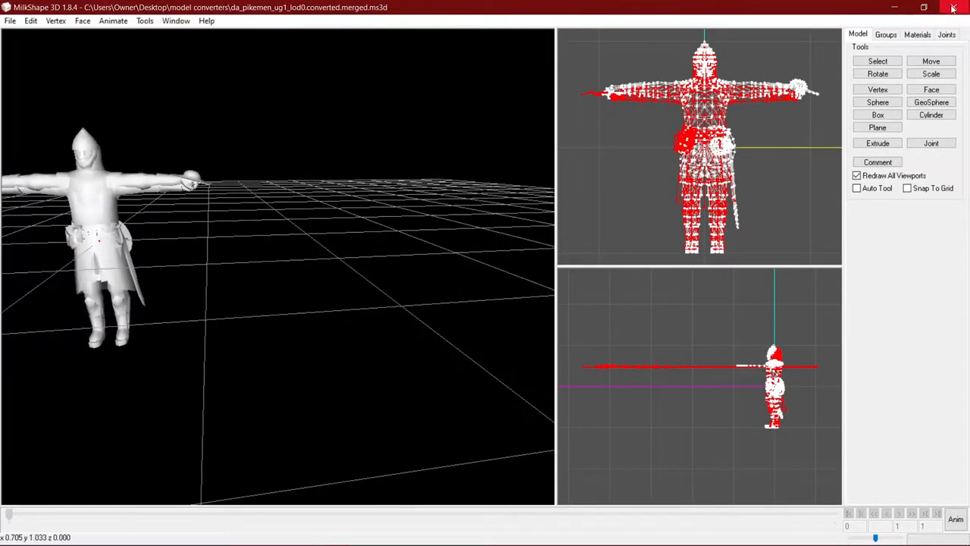
Delete the helmet_1, sumka, flaga, primary and pike_flag_1 groups from the merged model
{"action": "left_click", "coordinate": [885, 34]}
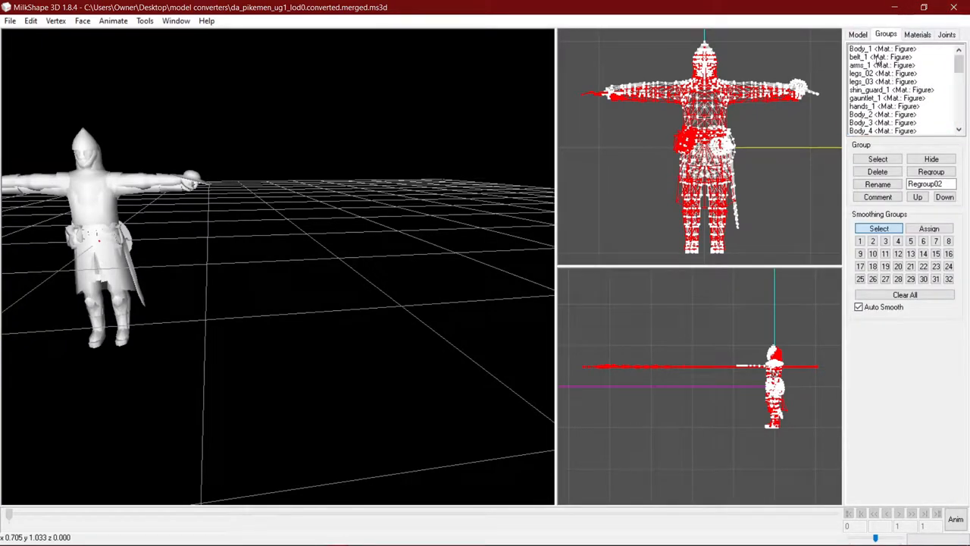
{"action": "left_click", "coordinate": [877, 171]}
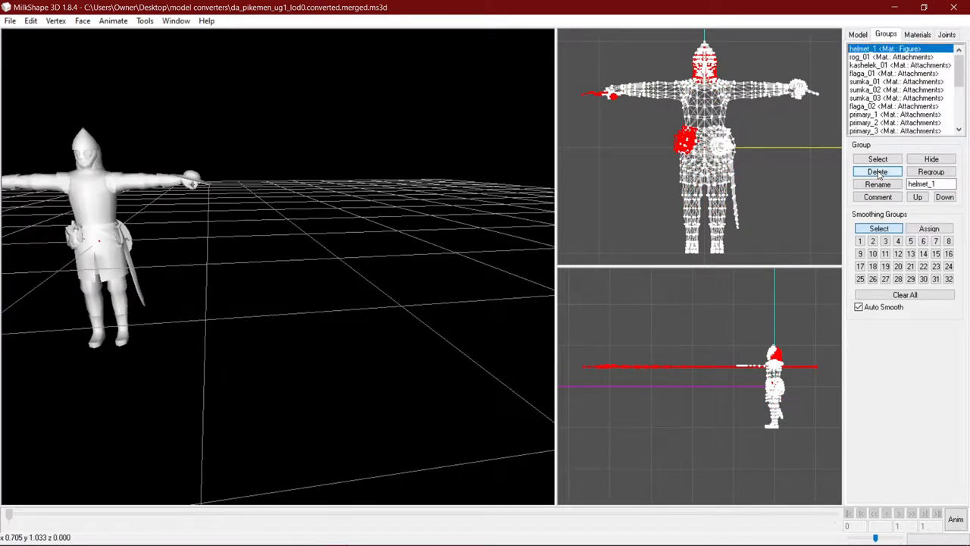
{"action": "left_click", "coordinate": [878, 171]}
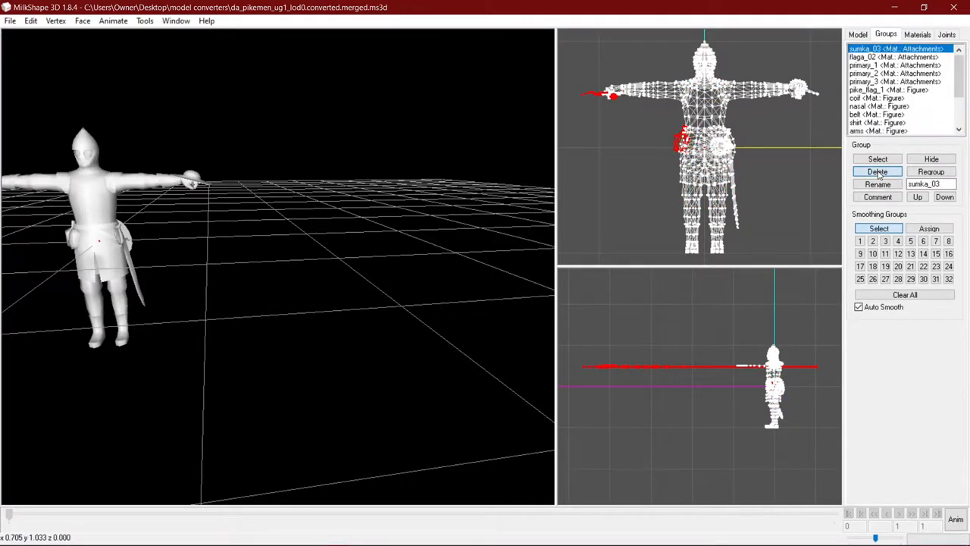
{"action": "left_click", "coordinate": [877, 171]}
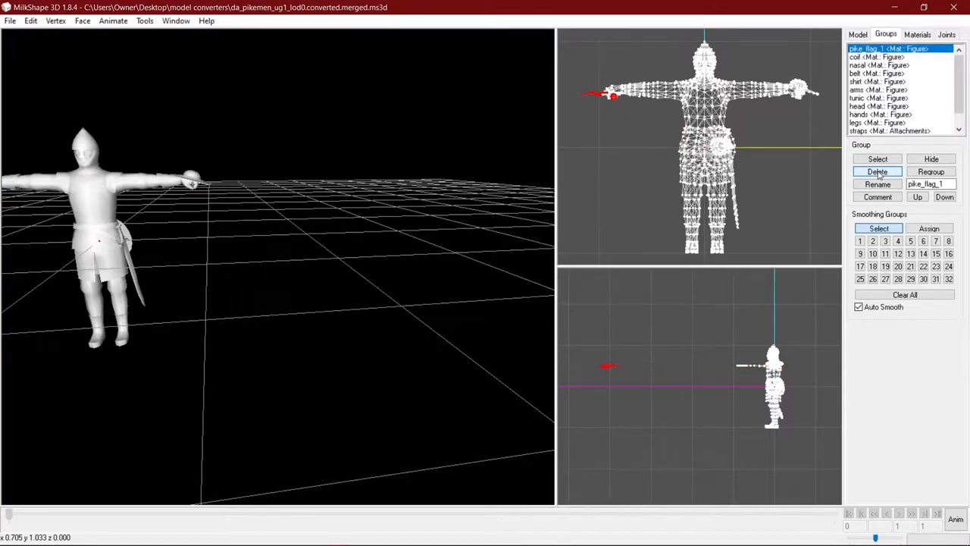
{"action": "left_click", "coordinate": [877, 172]}
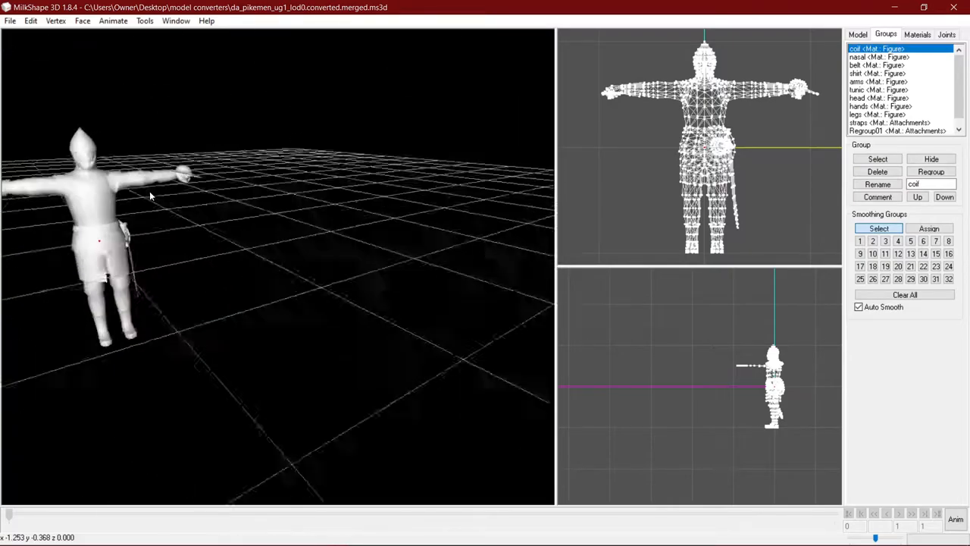
{"action": "left_click", "coordinate": [947, 34]}
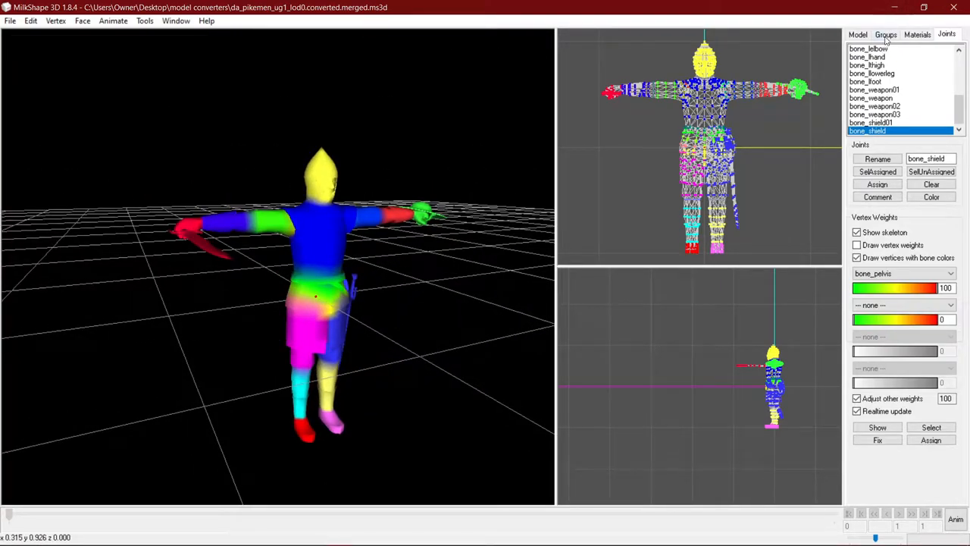
Select the belt group in the remaining Groups list
{"action": "left_click", "coordinate": [877, 197]}
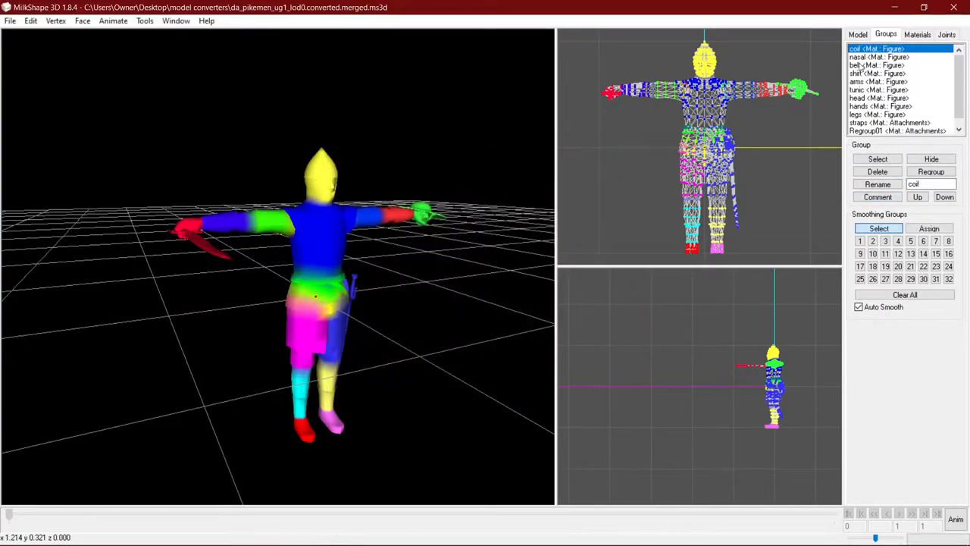
{"action": "left_click", "coordinate": [877, 196]}
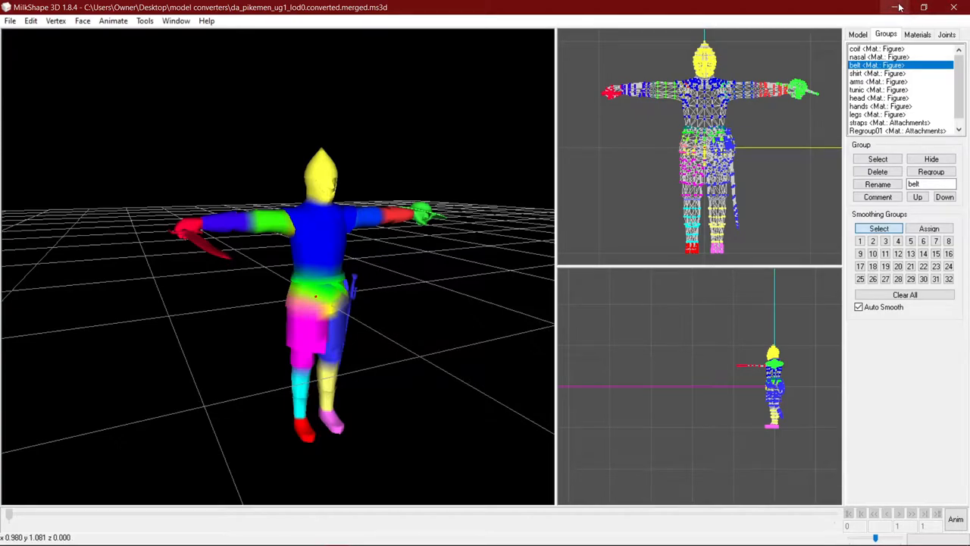
{"action": "mouse_move", "coordinate": [897, 6]}
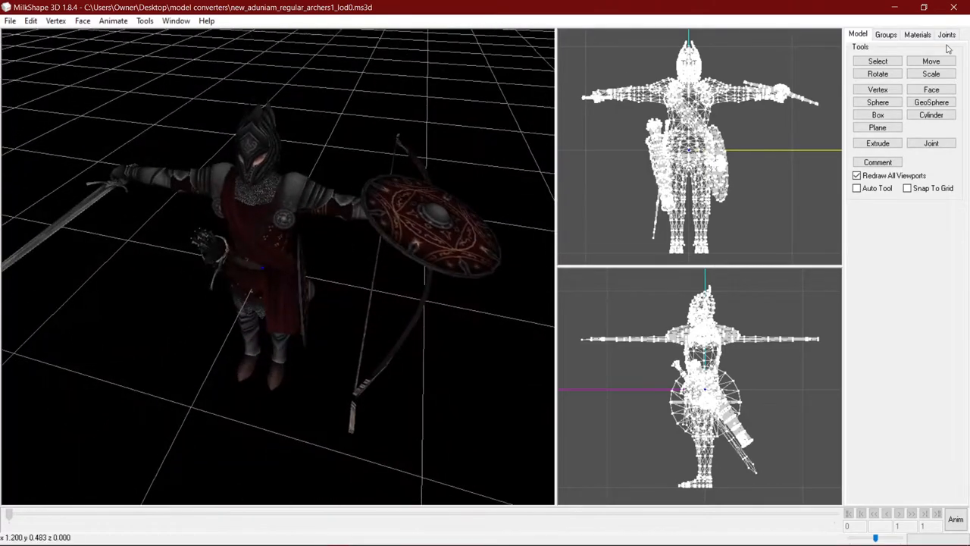
Colour the archer's vertices by bone, orbit to inspect them, then turn colours off
{"action": "left_click", "coordinate": [947, 34]}
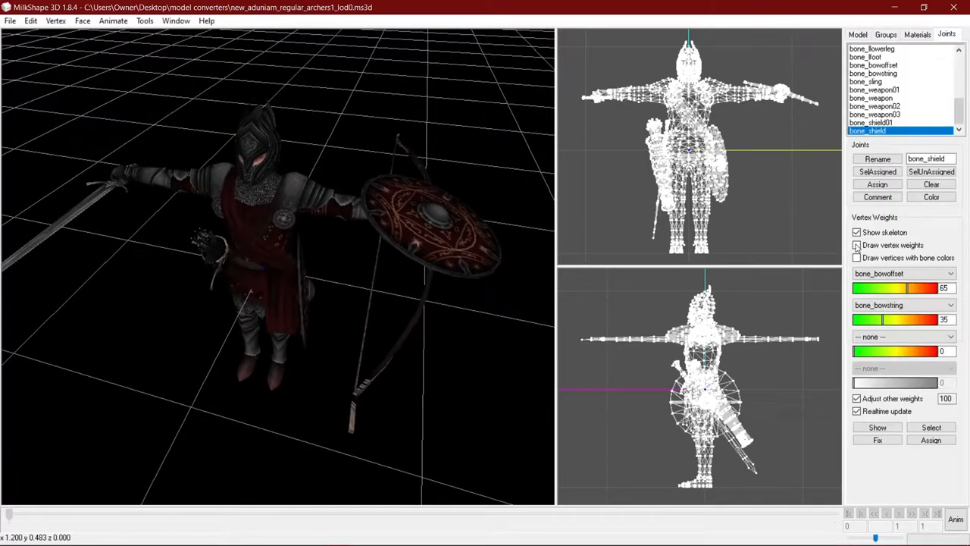
{"action": "left_click", "coordinate": [857, 258]}
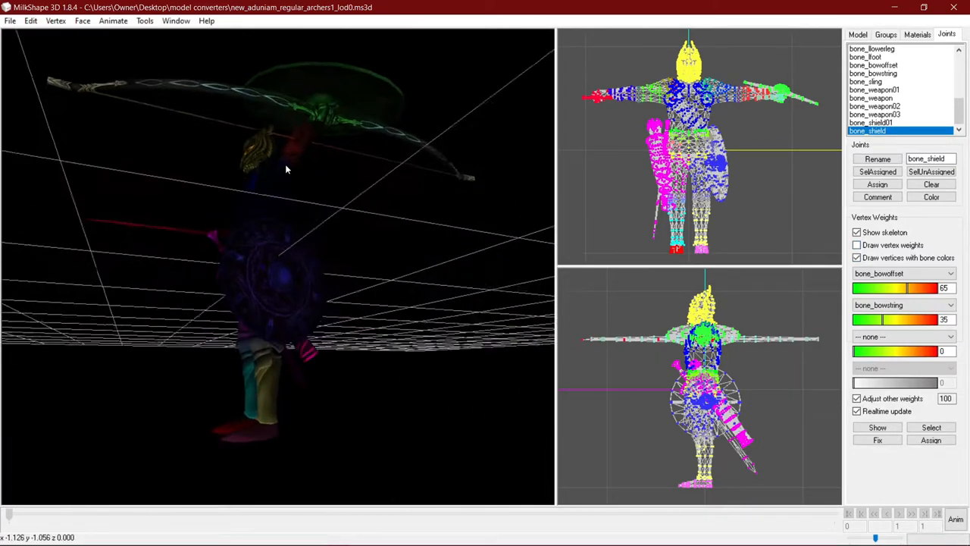
{"action": "left_click_drag", "start_coordinate": [286, 168], "coordinate": [530, 260]}
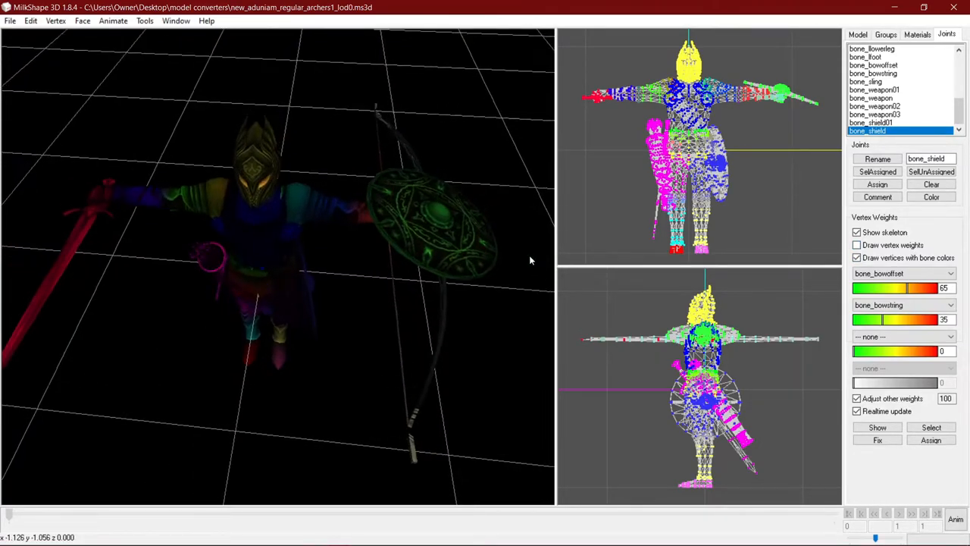
{"action": "left_click", "coordinate": [858, 257]}
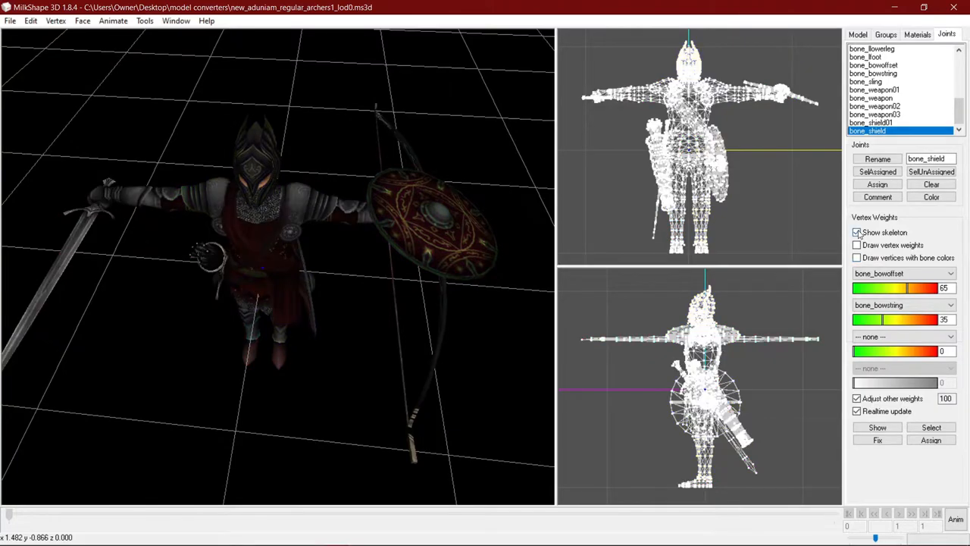
Show vertex weights in Smooth Shaded view and select bone_bowstring
{"action": "left_click", "coordinate": [858, 245]}
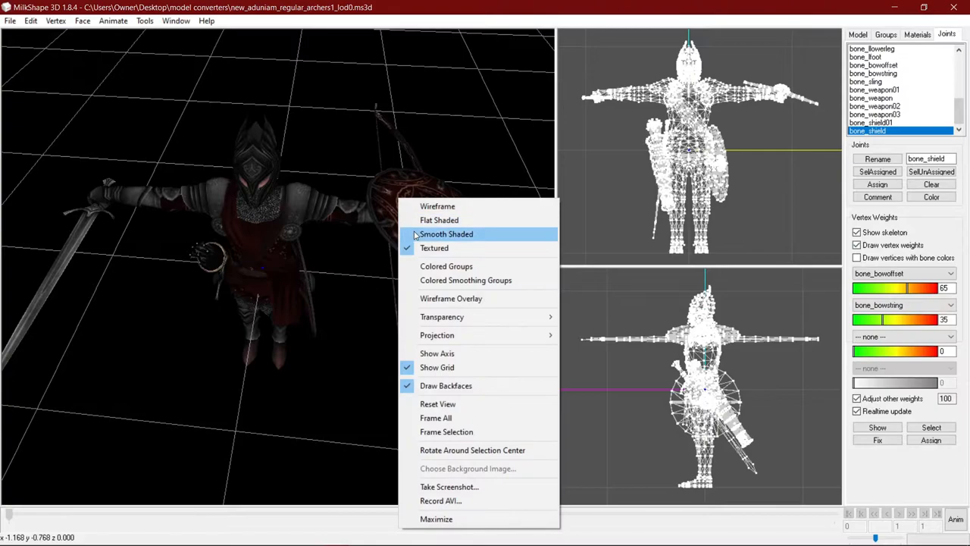
{"action": "left_click", "coordinate": [446, 233]}
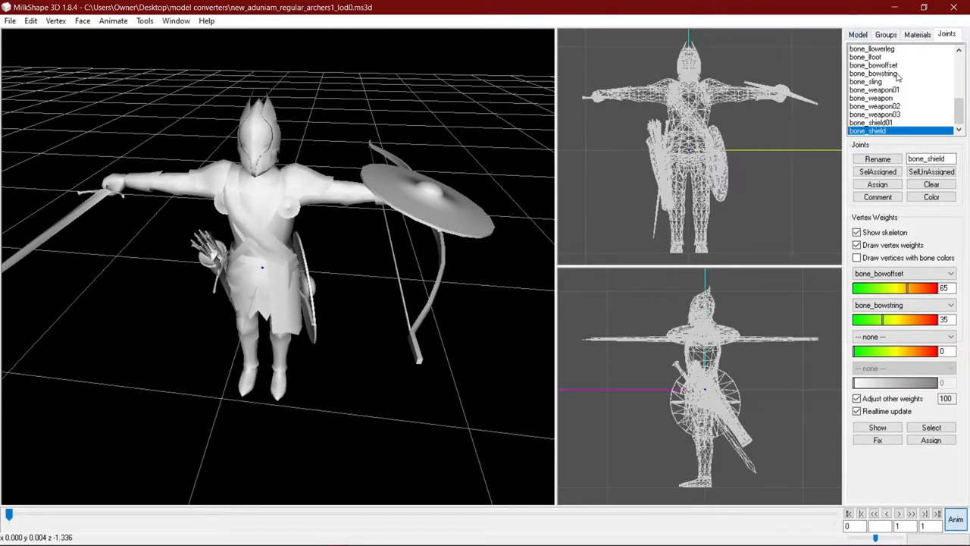
{"action": "left_click", "coordinate": [879, 73]}
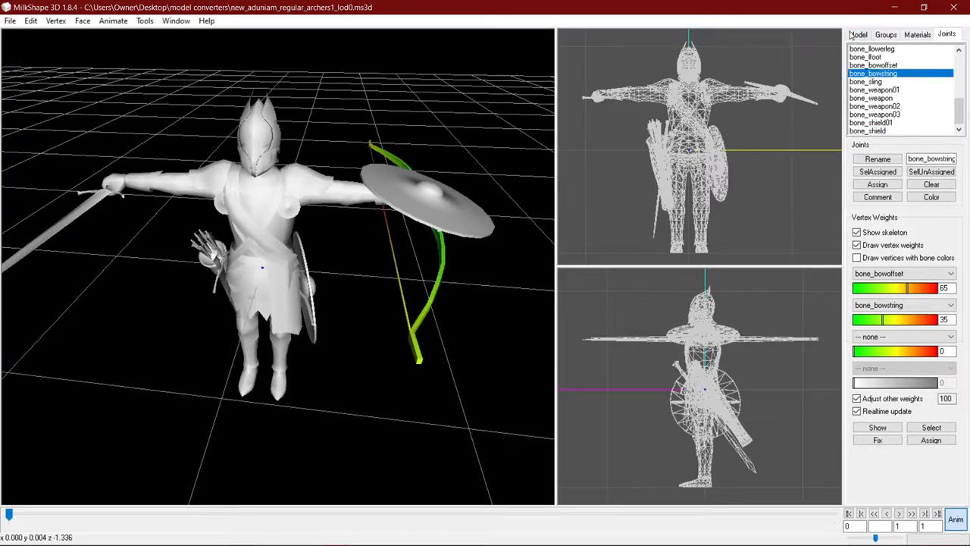
{"action": "left_click", "coordinate": [857, 34]}
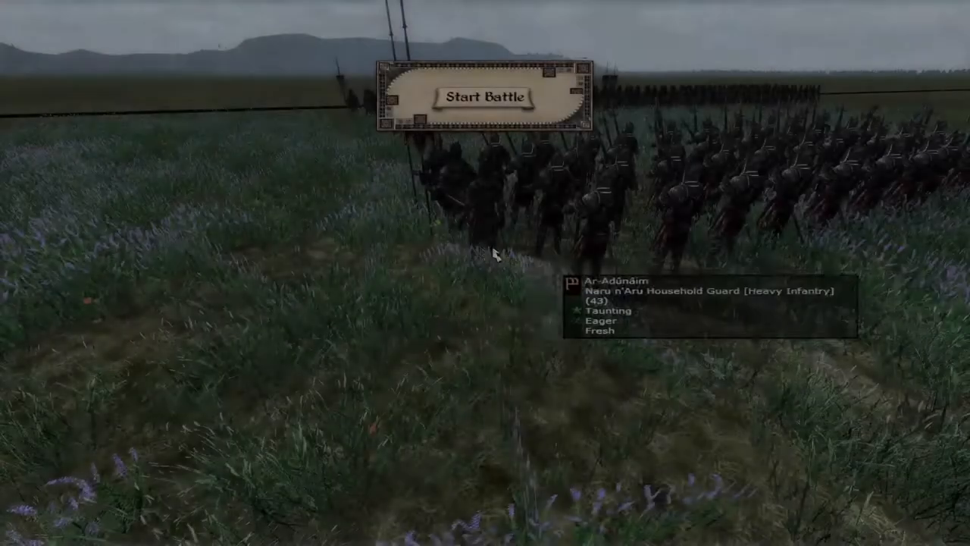
Inspect the deployed custom unit on the battle deployment screen
{"action": "left_click", "coordinate": [480, 97]}
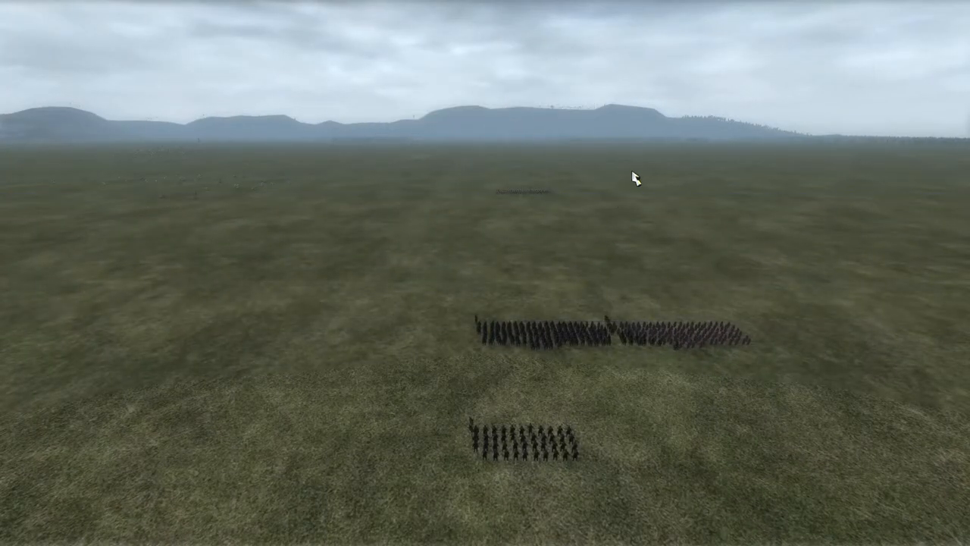